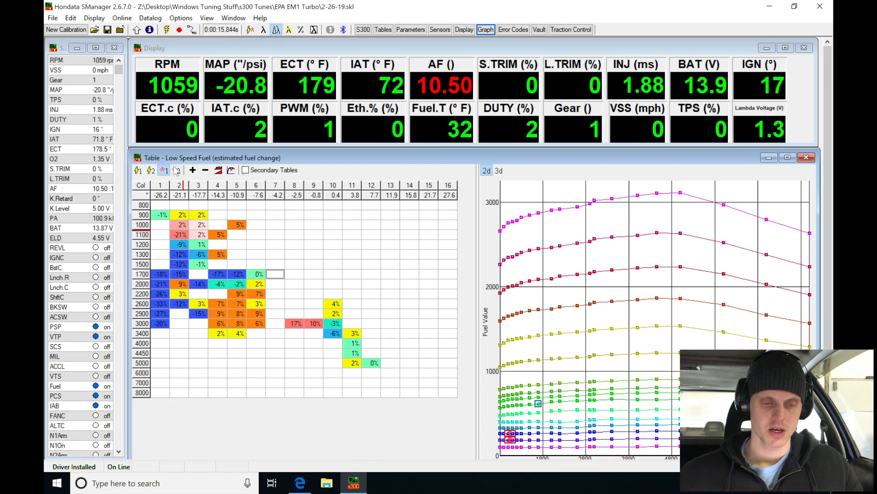
# Switch the table view from Low Speed Fuel to High Speed Fuel.
pyautogui.click(177, 170)
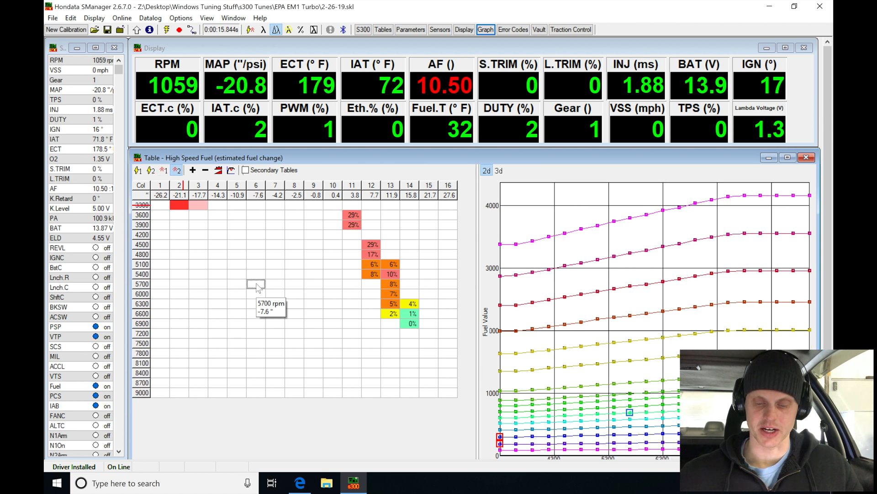
pyautogui.moveTo(313, 294)
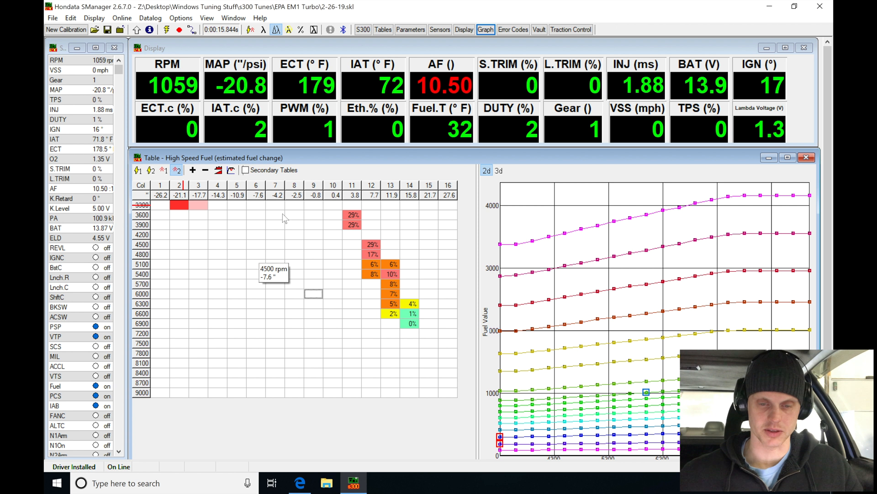
# Bring up the datalog graph and place the cursor near the end of the pull.
pyautogui.click(486, 29)
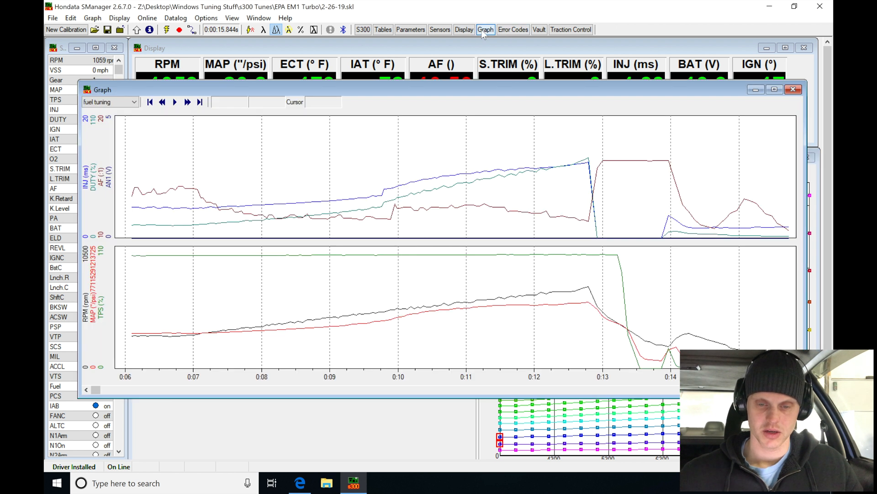
pyautogui.click(522, 300)
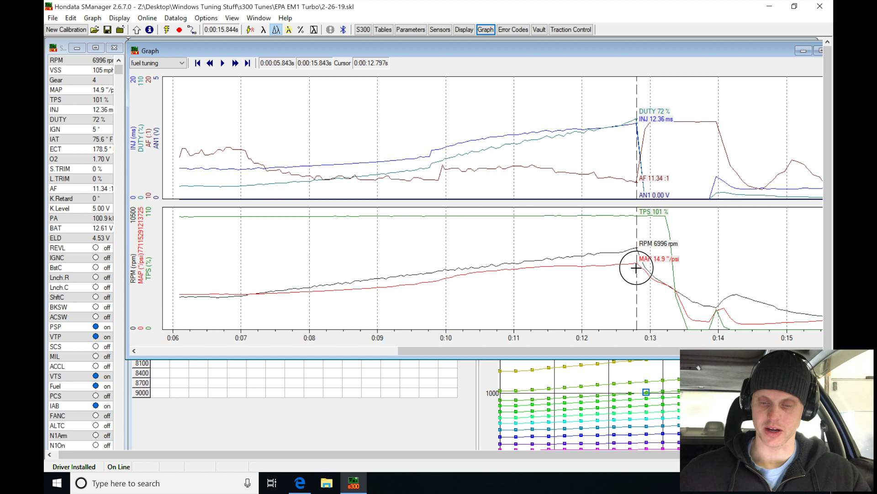
pyautogui.moveTo(660, 267)
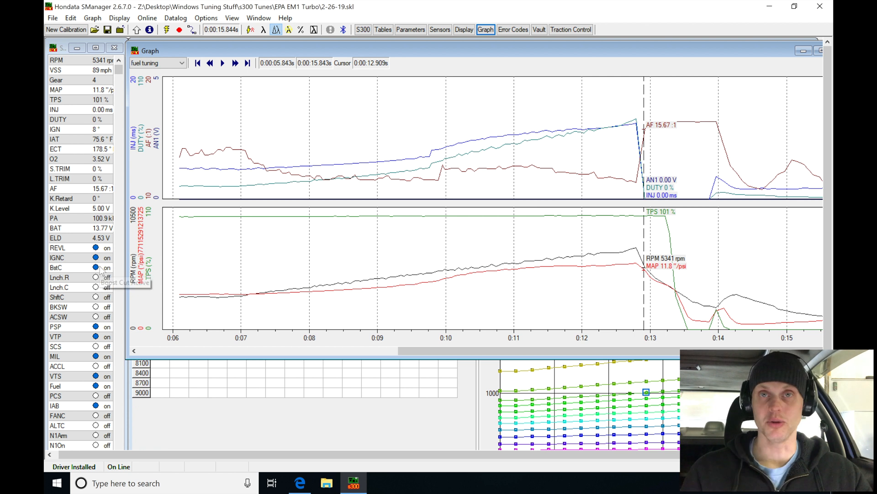
pyautogui.moveTo(450, 84)
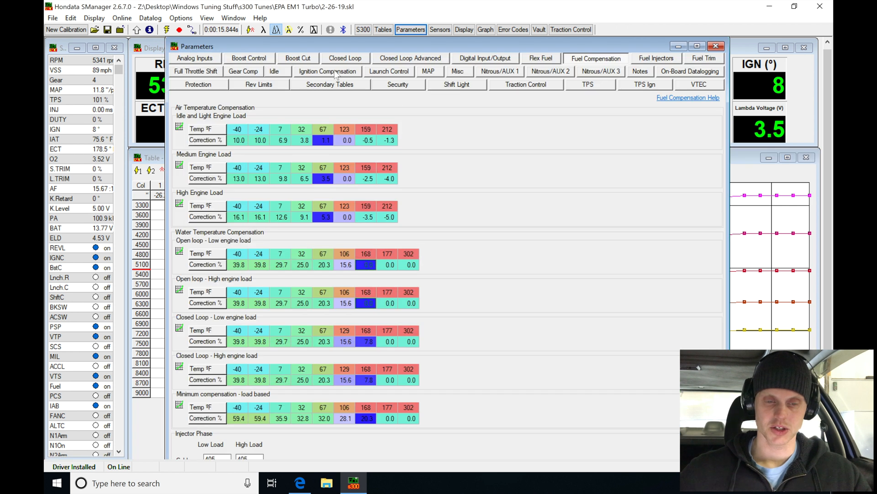
# Set Cold Boost Cut to 20 psi in the Boost Cut settings, then return to the datalog graph.
pyautogui.click(298, 57)
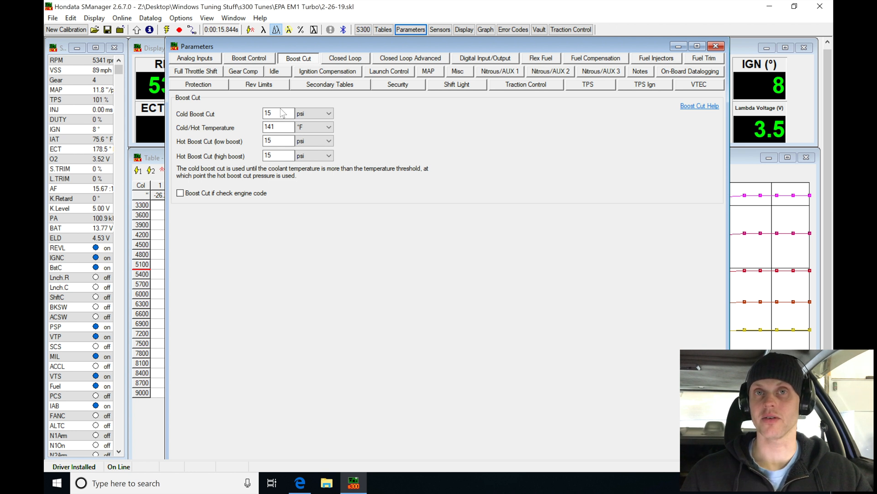
pyautogui.click(277, 113)
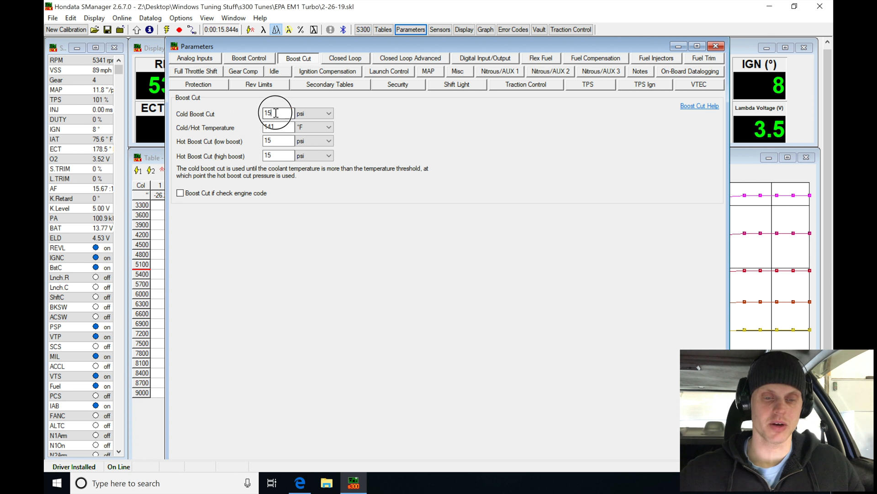
pyautogui.write('20')
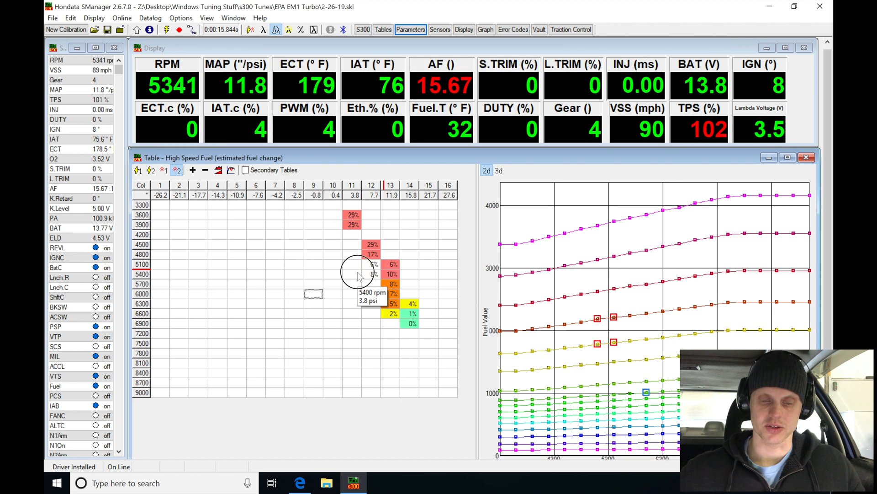
pyautogui.click(484, 29)
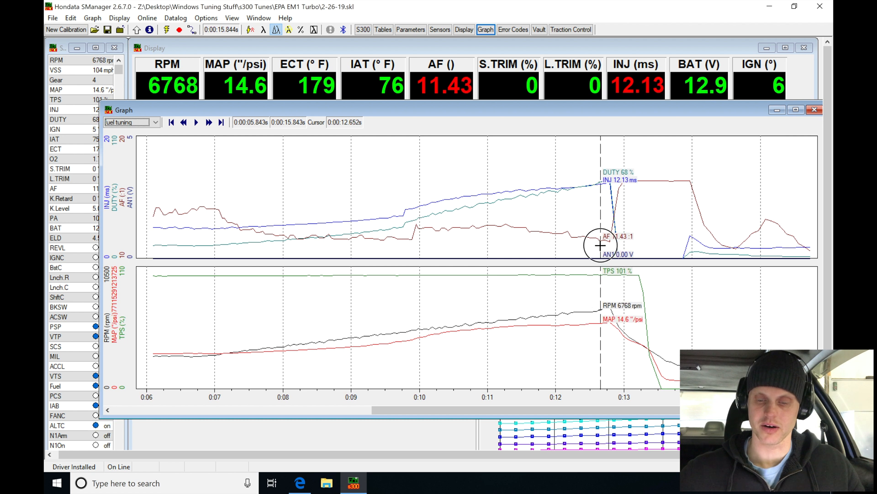
# Select the 'ignition tuning' graph layout to plot ignition timing against rpm and boost.
pyautogui.click(156, 121)
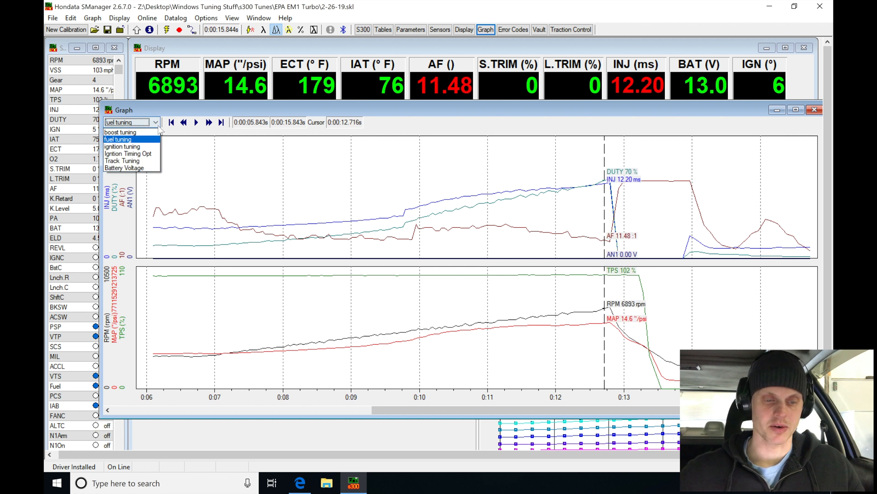
pyautogui.click(122, 147)
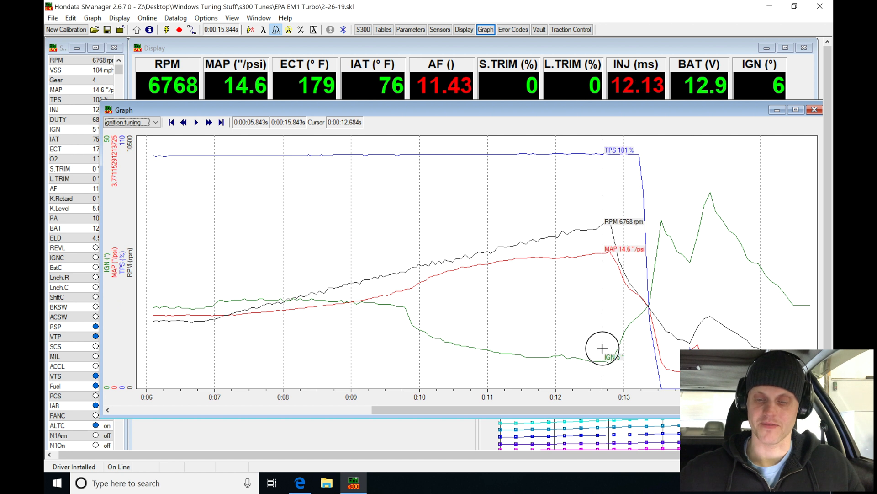
pyautogui.moveTo(593, 374)
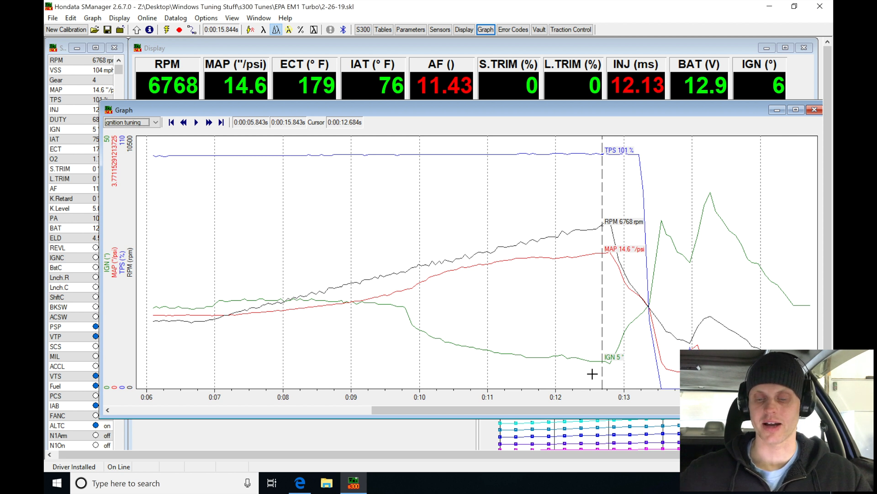
pyautogui.moveTo(625, 258)
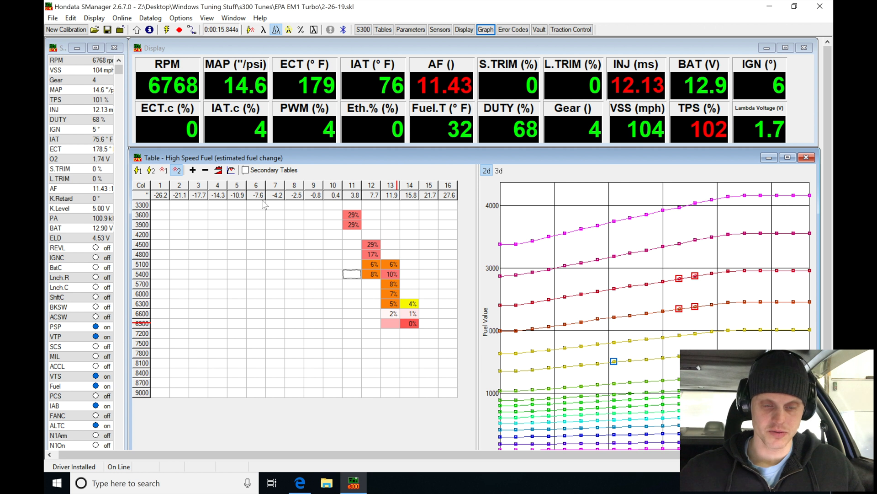
pyautogui.moveTo(157, 174)
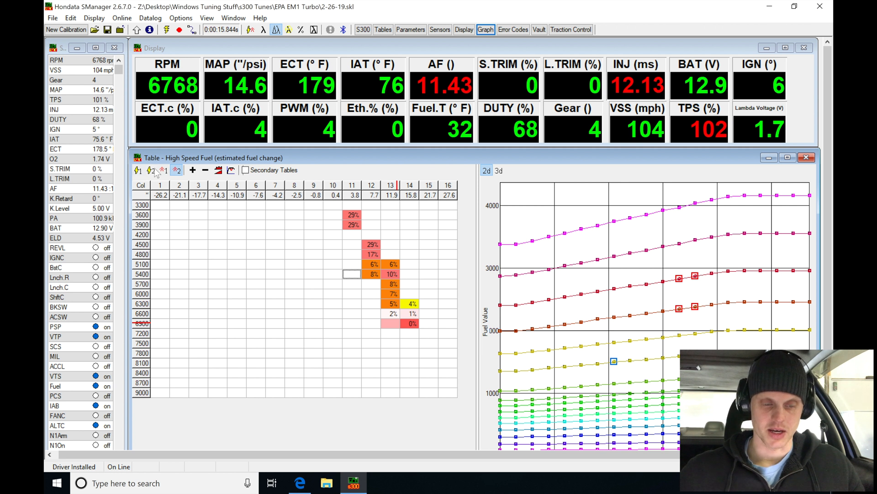
pyautogui.moveTo(416, 272)
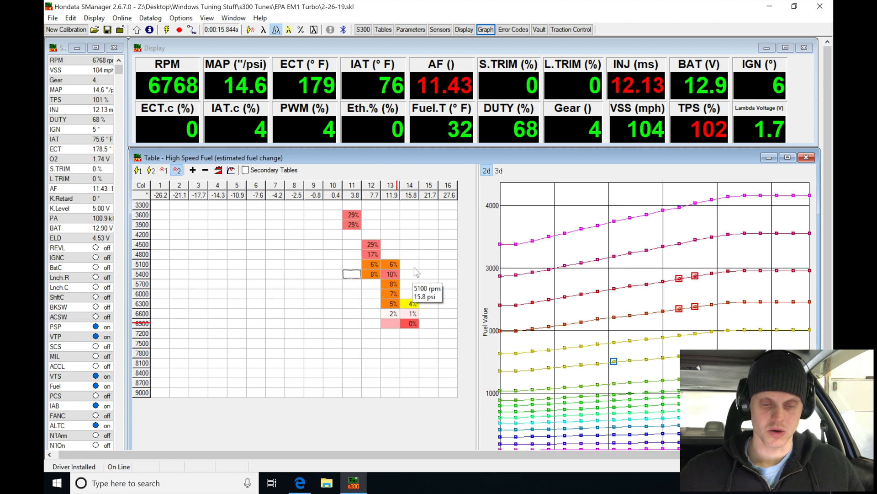